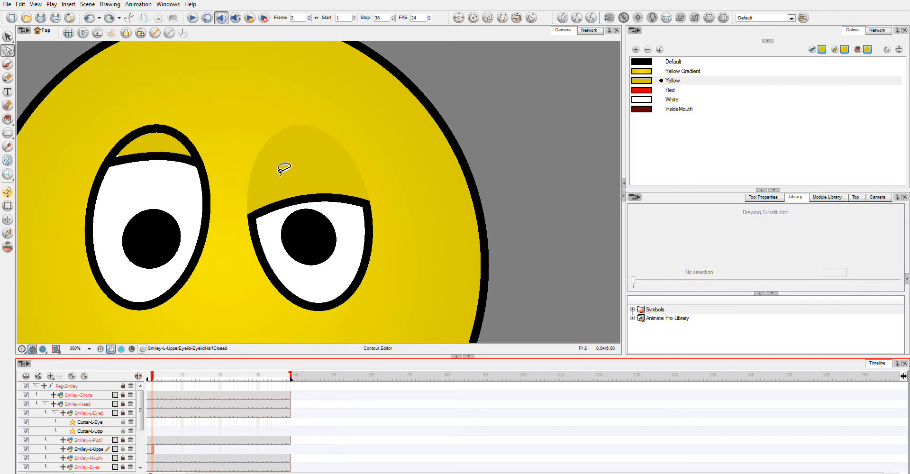
# Step: Show the OpenEyeLid drawing on Smiley-L-UpperEyelid at frame 9 and check it in the Network and Camera views
pyautogui.click(87, 448)
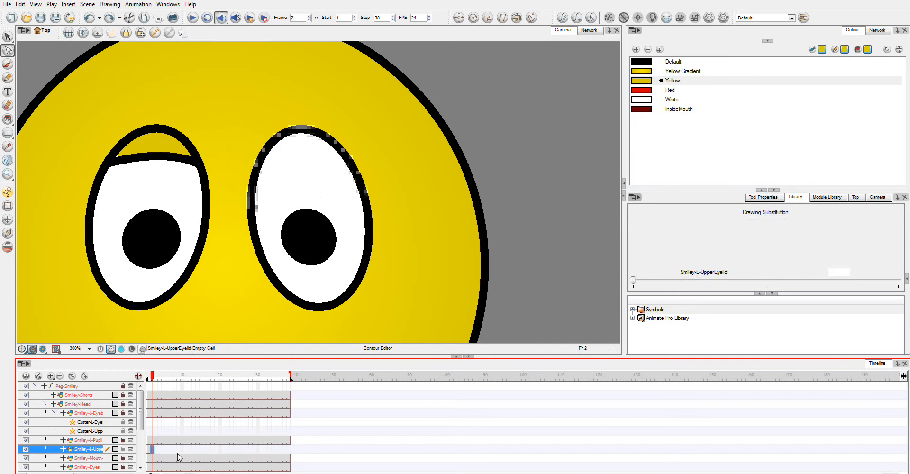
pyautogui.click(181, 374)
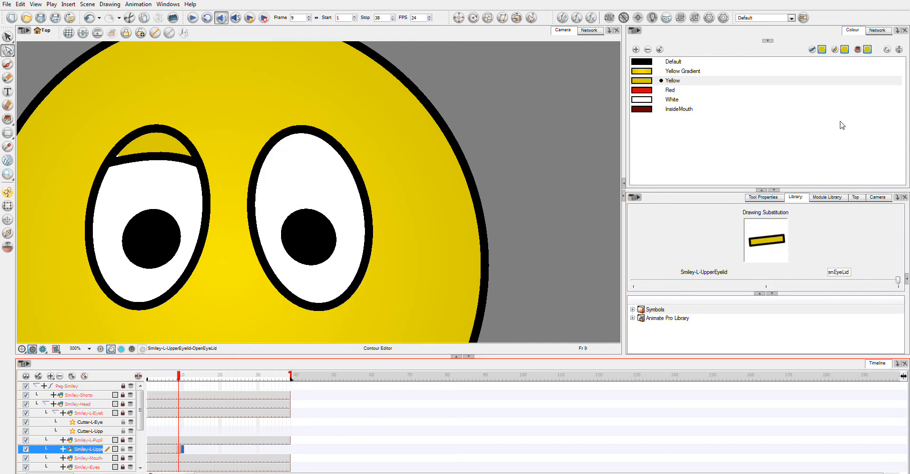
pyautogui.click(589, 30)
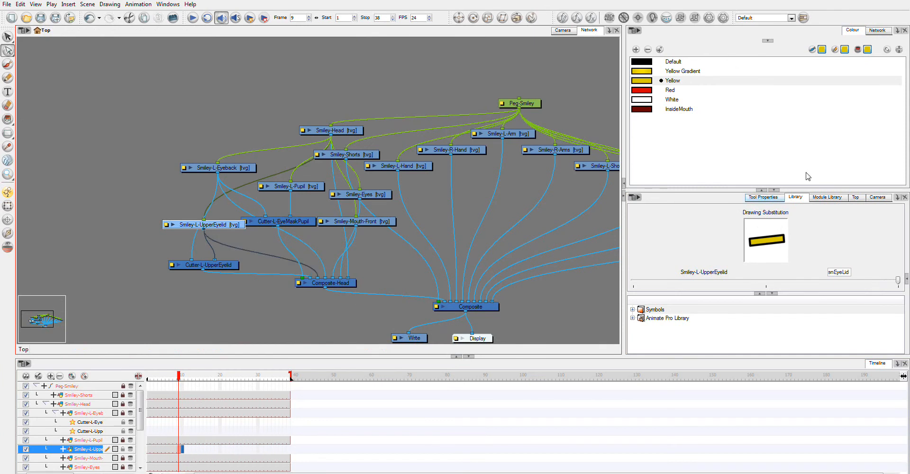
pyautogui.click(562, 30)
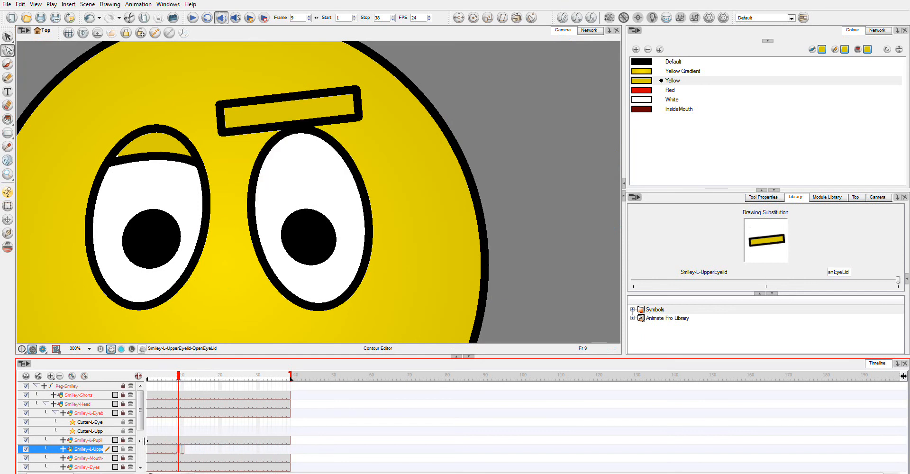
pyautogui.moveTo(149, 455)
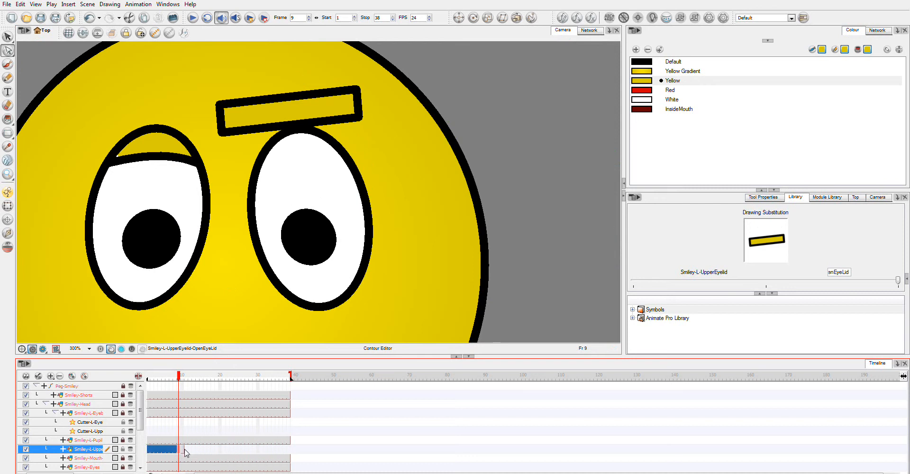
# Step: Create a morphing on the eyelid's frames 1–9 and scrub to frame 10 to see the half-closed lid
pyautogui.rightClick(184, 452)
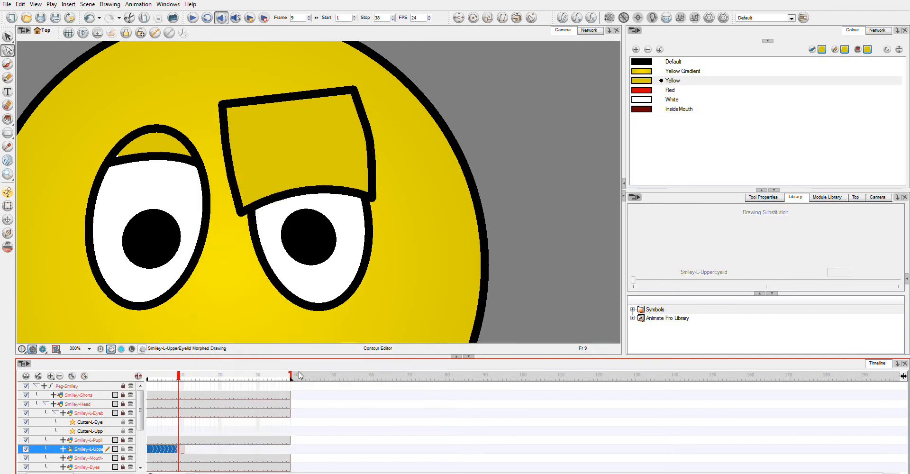
pyautogui.moveTo(181, 378)
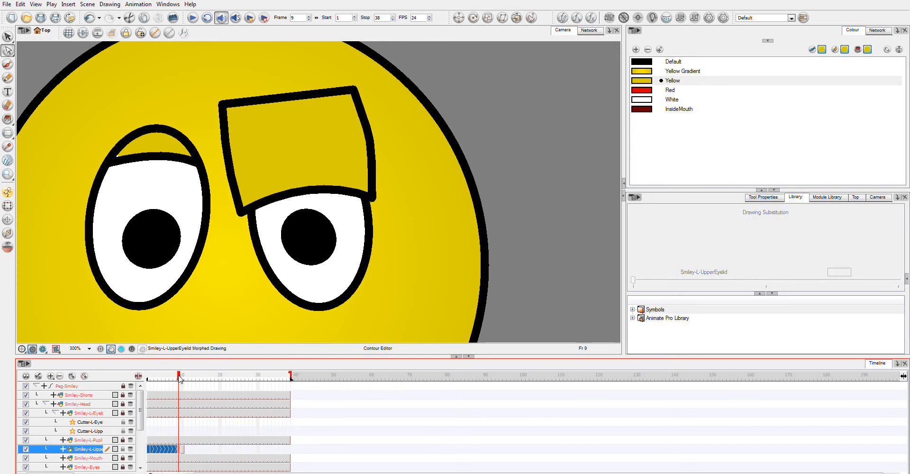
pyautogui.moveTo(180, 376); pyautogui.dragTo(194, 376)
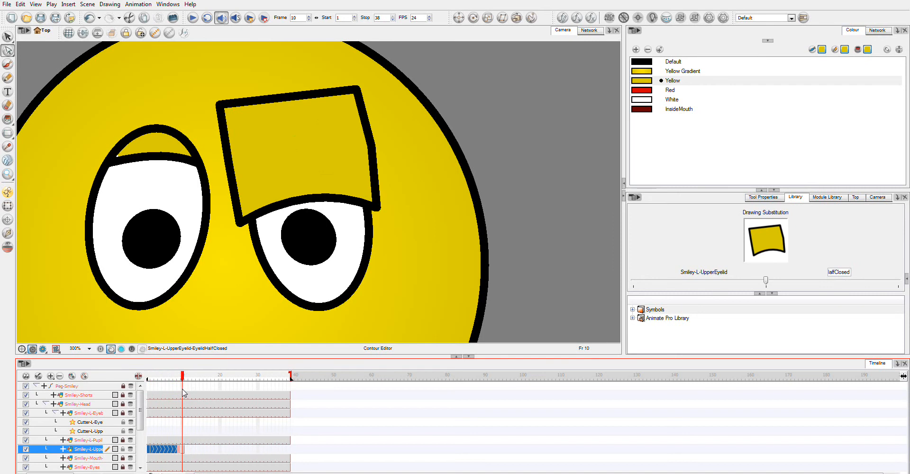
pyautogui.moveTo(185, 394)
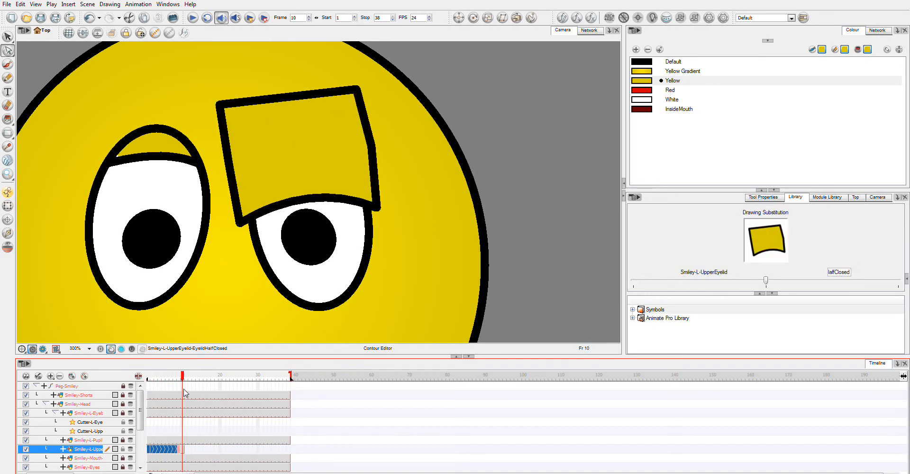
# Step: Preview the morph at frames 6 and 10 in Camera view, then select the Smiley-L-UpperEyelid node in the Network
pyautogui.click(588, 31)
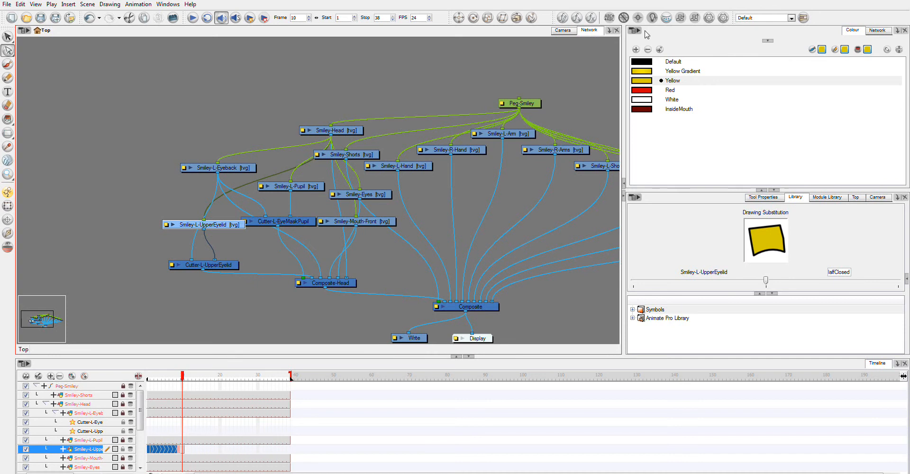
pyautogui.click(561, 31)
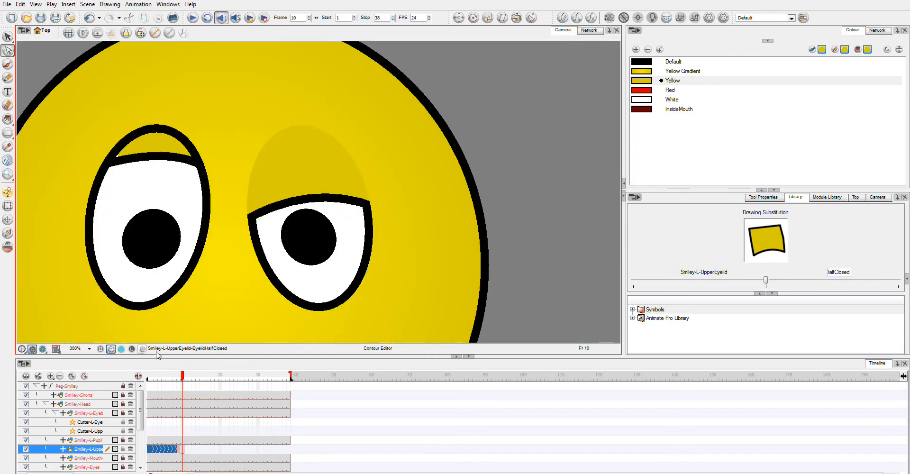
pyautogui.click(183, 375)
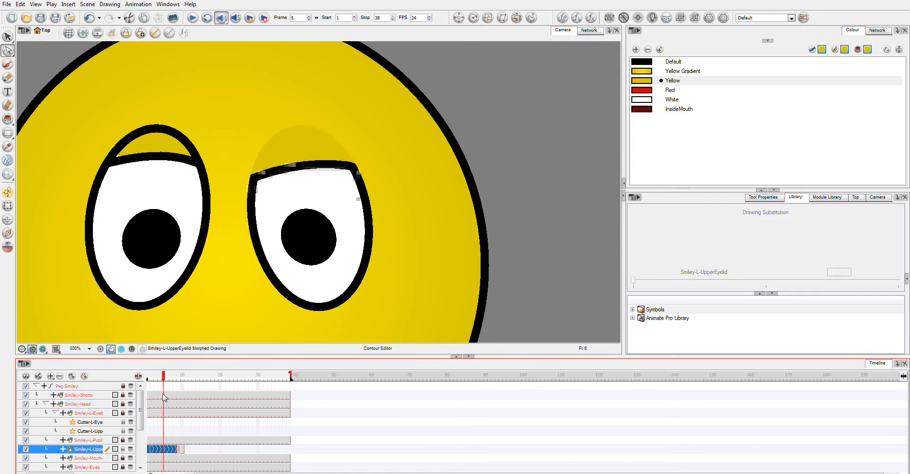
pyautogui.click(182, 373)
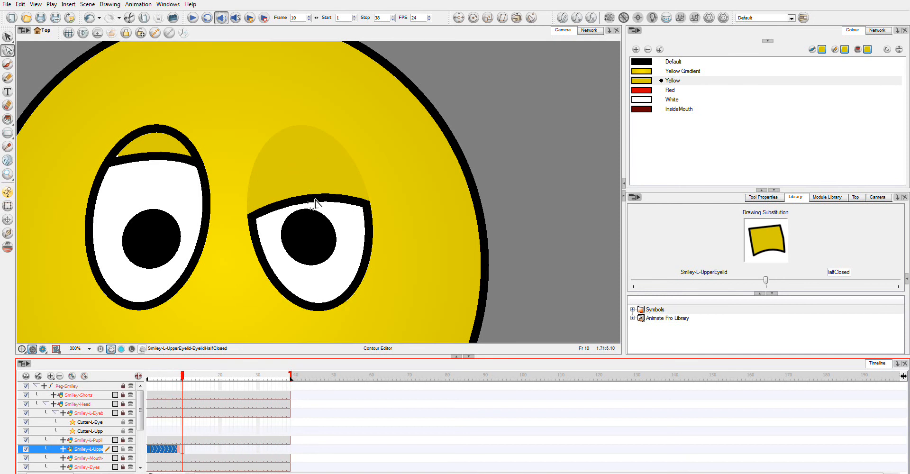
pyautogui.moveTo(314, 171)
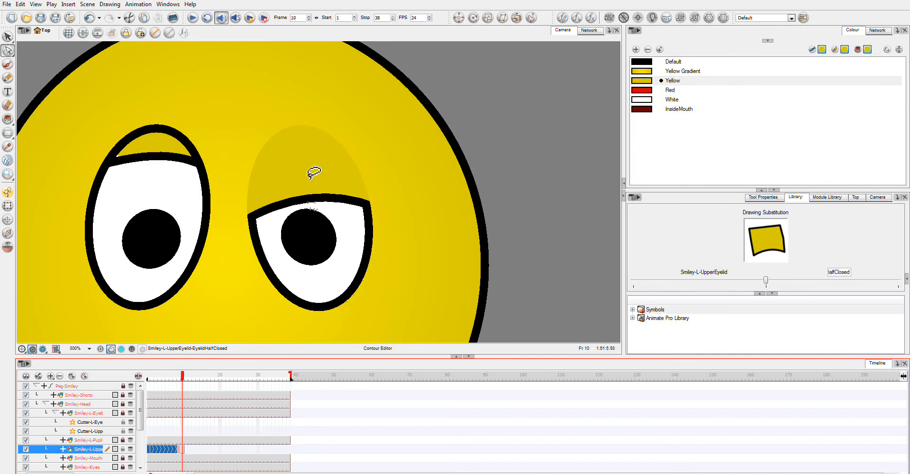
pyautogui.moveTo(199, 367)
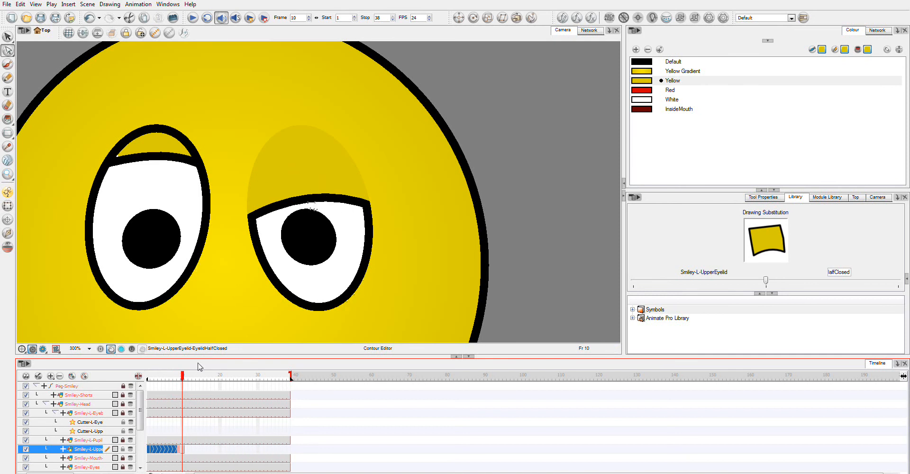
pyautogui.moveTo(264, 265)
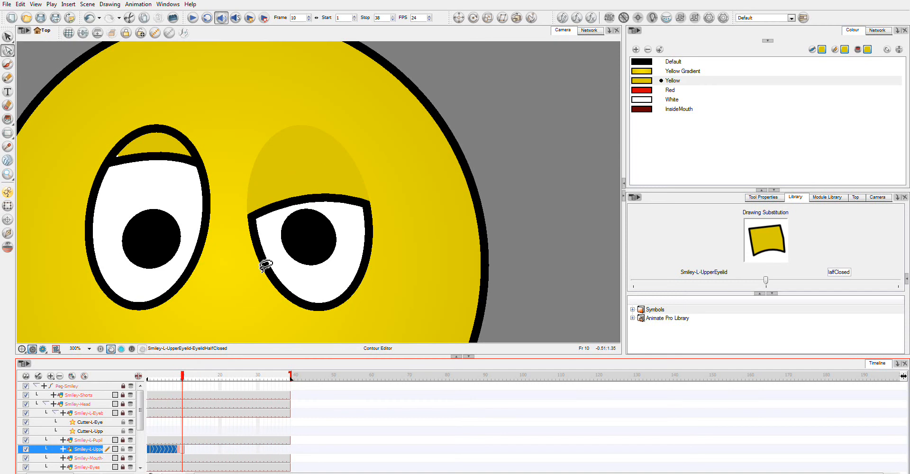
pyautogui.click(589, 31)
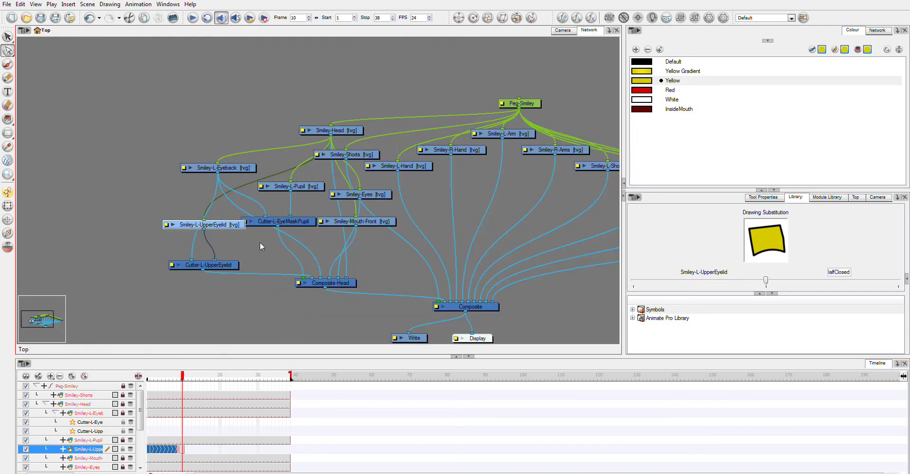
pyautogui.moveTo(203, 233)
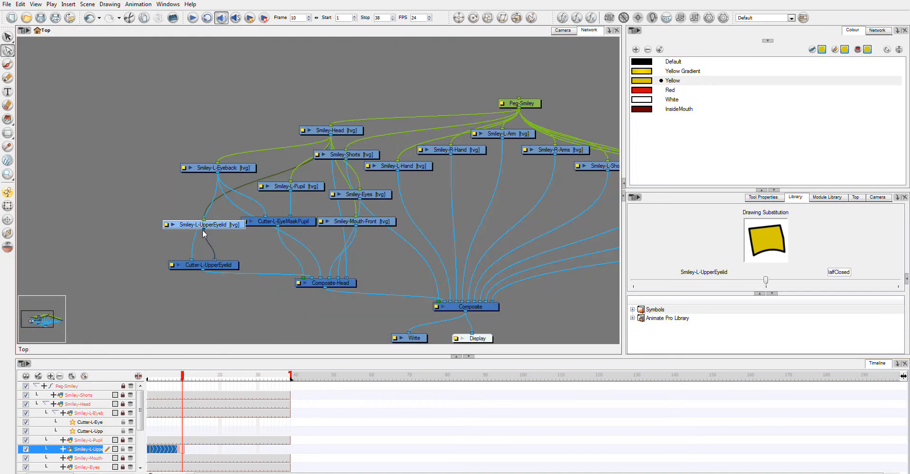
pyautogui.click(325, 284)
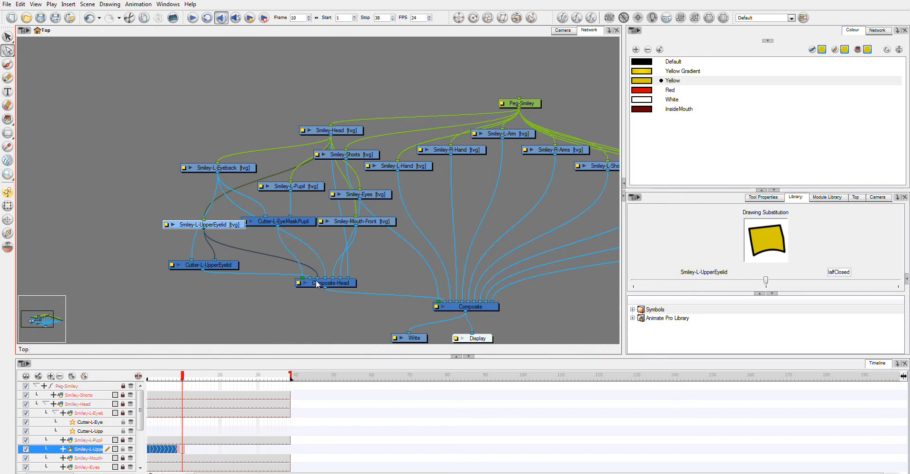
# Step: Scrub early frames of the eyelid morph to confirm the lid lowers inside the eye, ending on Camera view
pyautogui.click(563, 30)
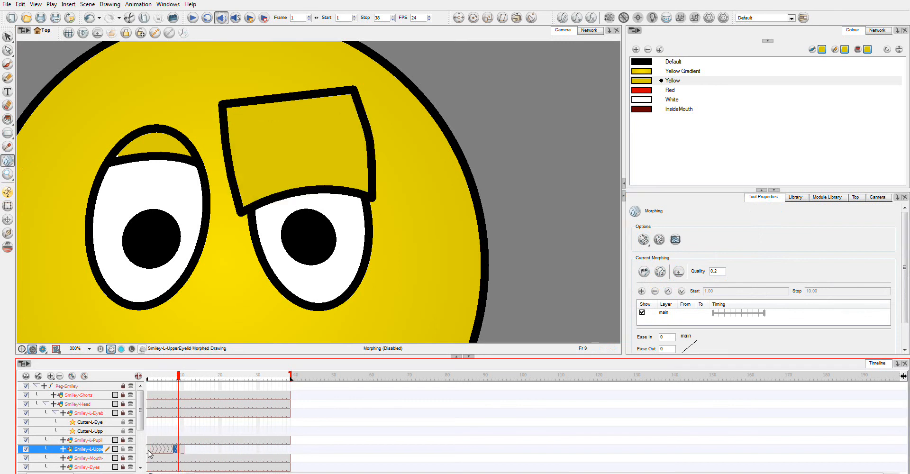
pyautogui.click(150, 374)
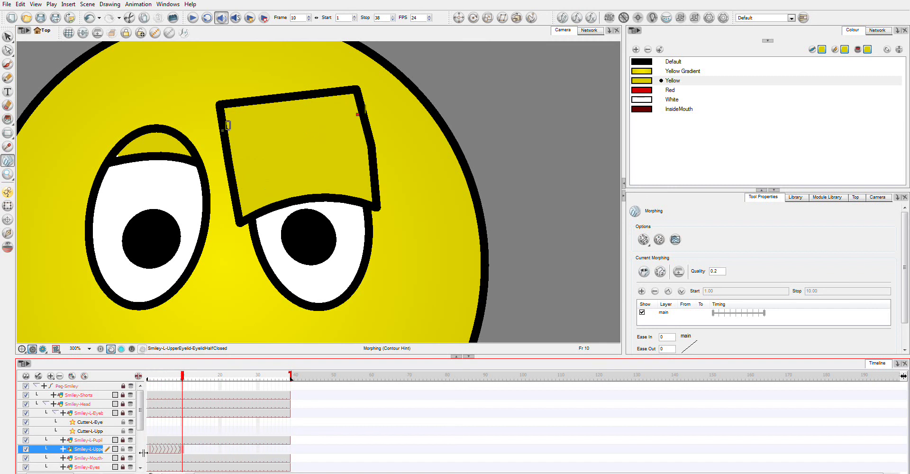
pyautogui.moveTo(227, 134)
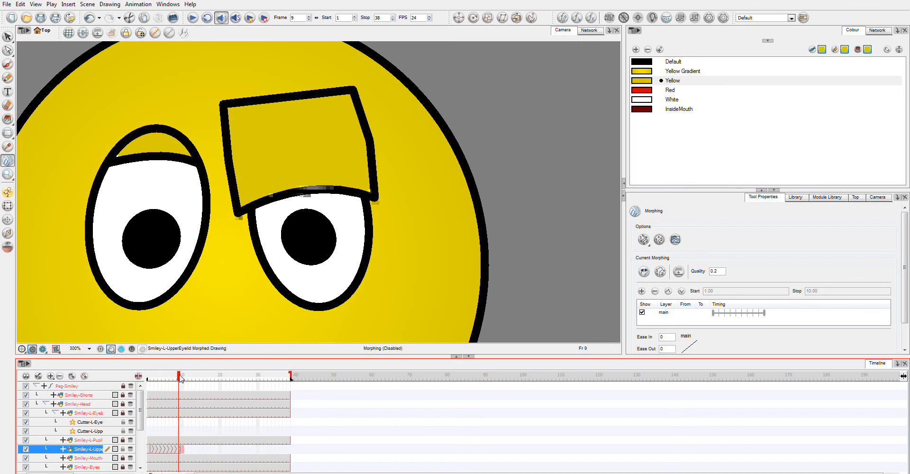
pyautogui.click(148, 375)
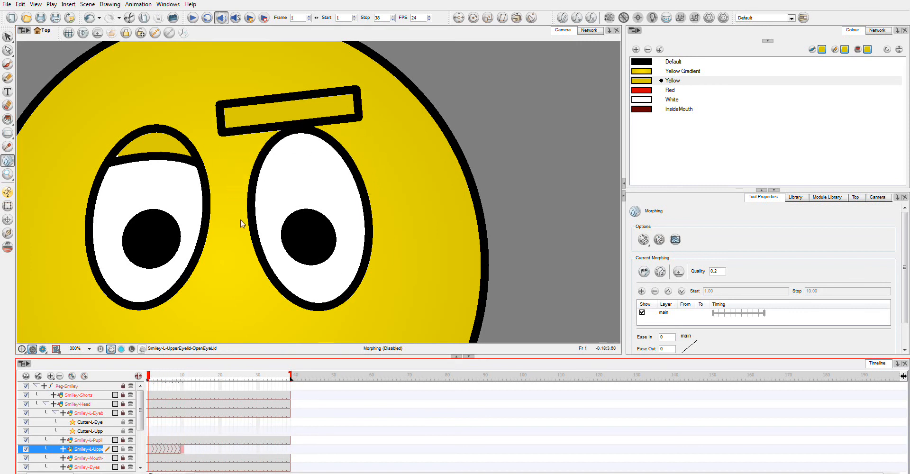
pyautogui.moveTo(384, 147)
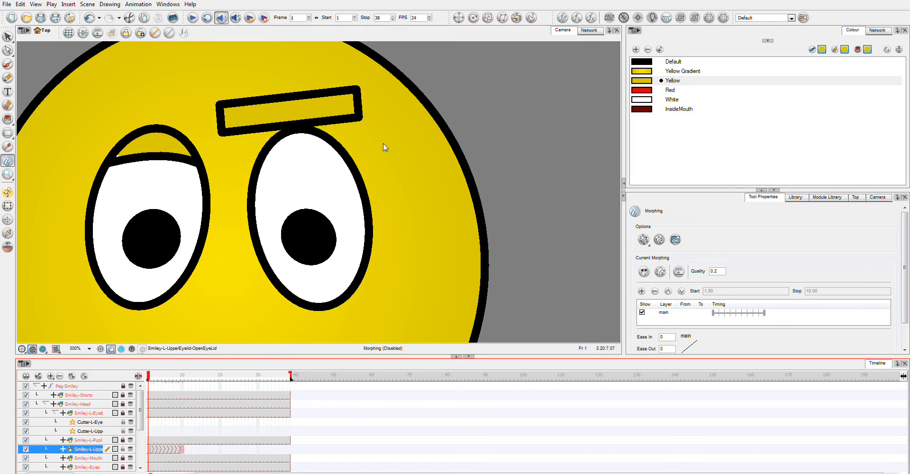
pyautogui.click(153, 374)
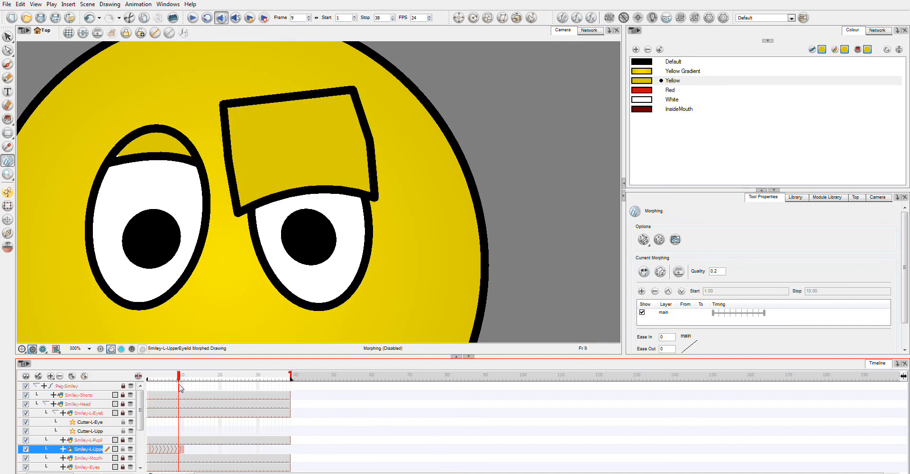
pyautogui.moveTo(247, 153)
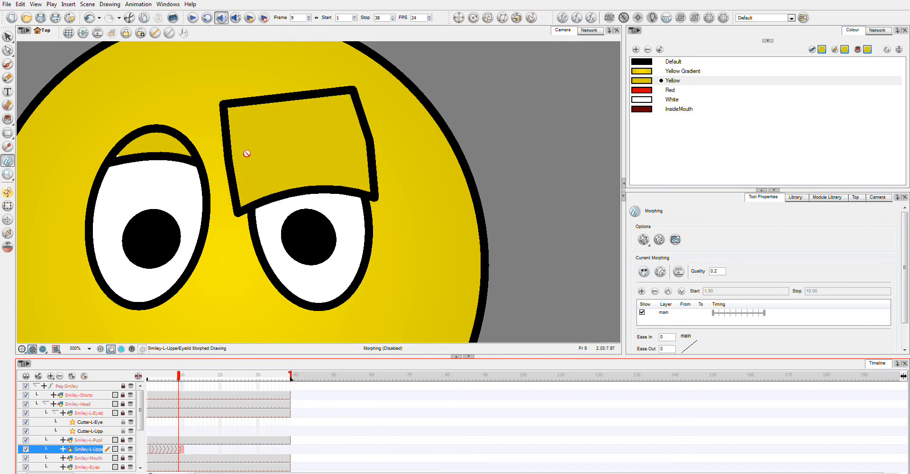
pyautogui.click(148, 375)
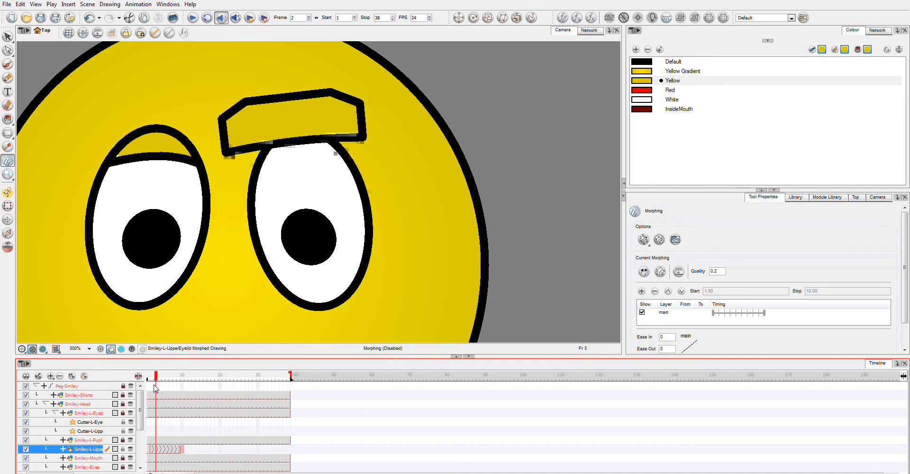
pyautogui.click(181, 373)
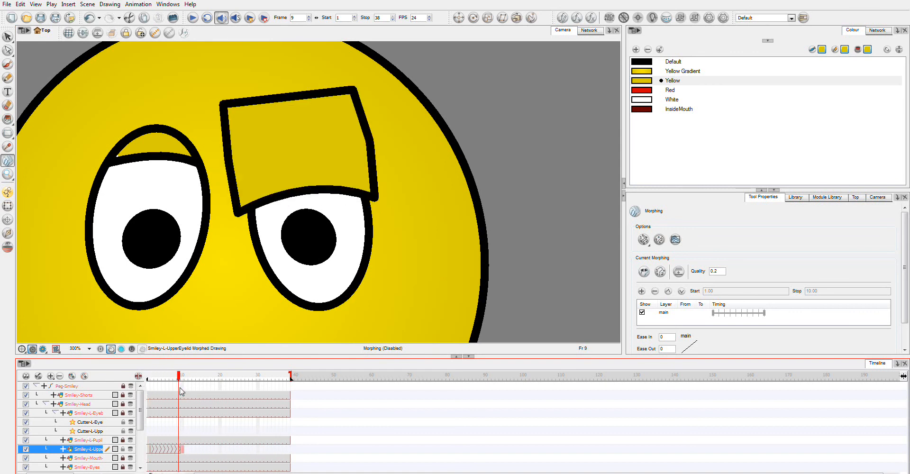
pyautogui.click(590, 31)
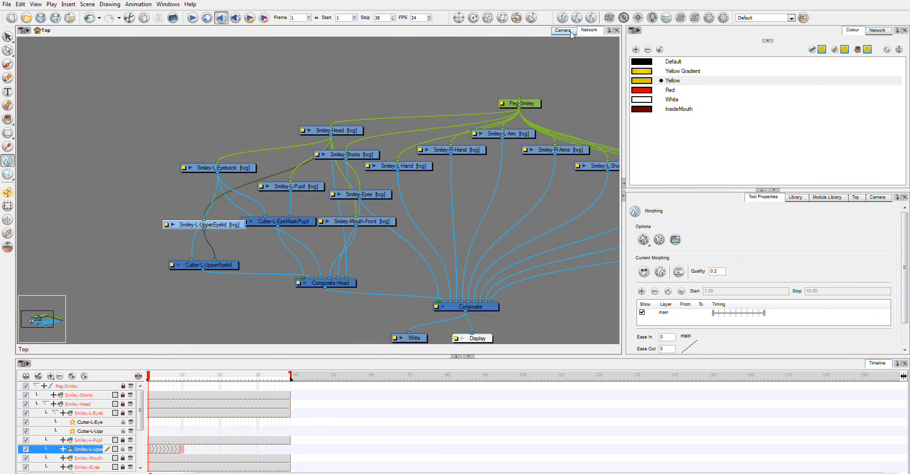
pyautogui.click(560, 31)
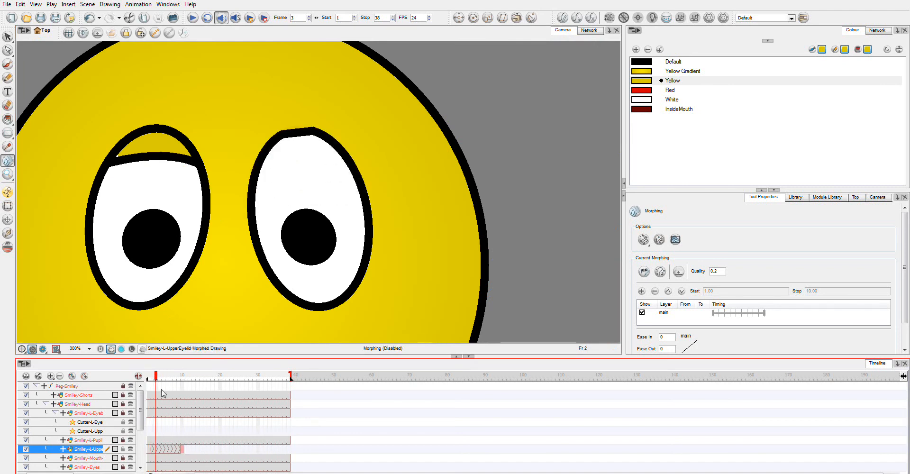
# Step: Select the left eye's black outline drawing on the Smiley-L-Eyeback layer at frame 1
pyautogui.click(179, 374)
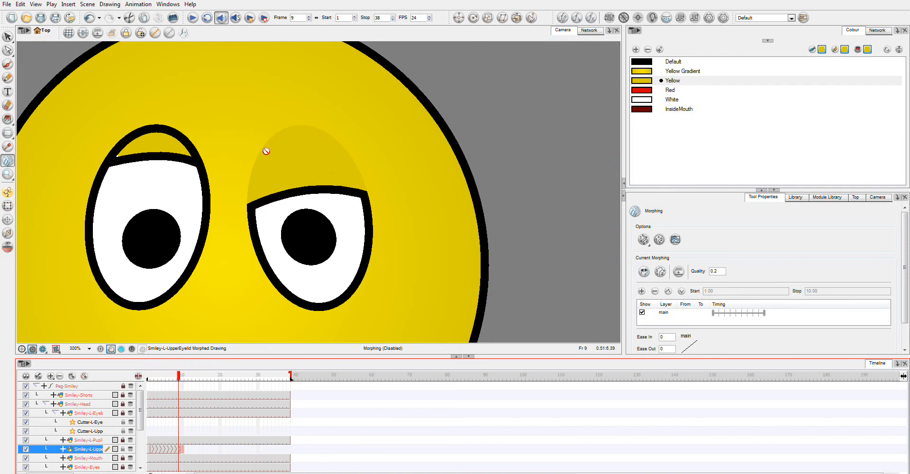
pyautogui.moveTo(376, 266)
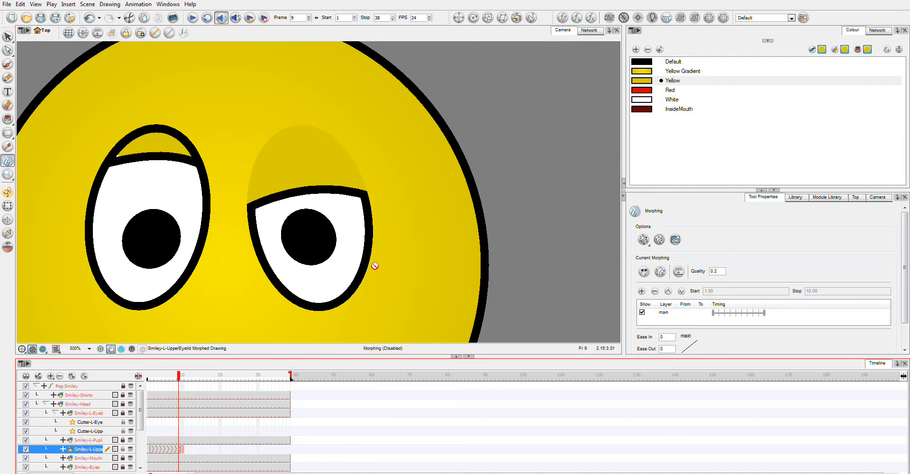
pyautogui.moveTo(157, 133)
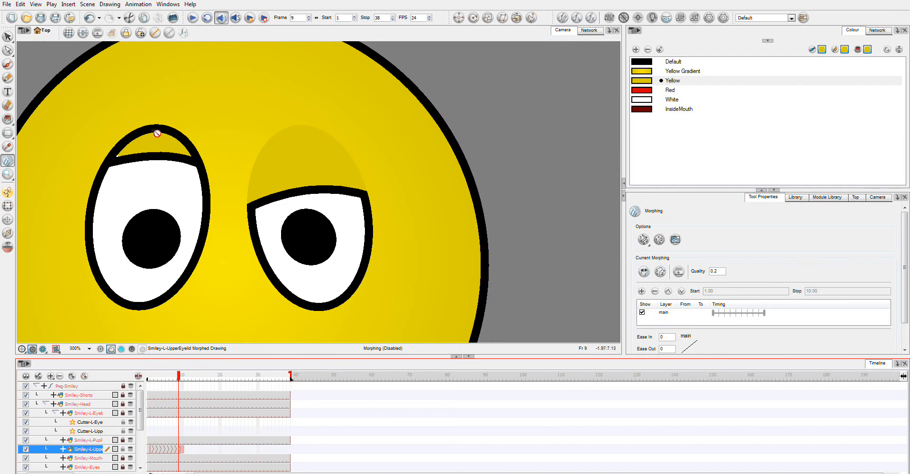
pyautogui.moveTo(141, 144)
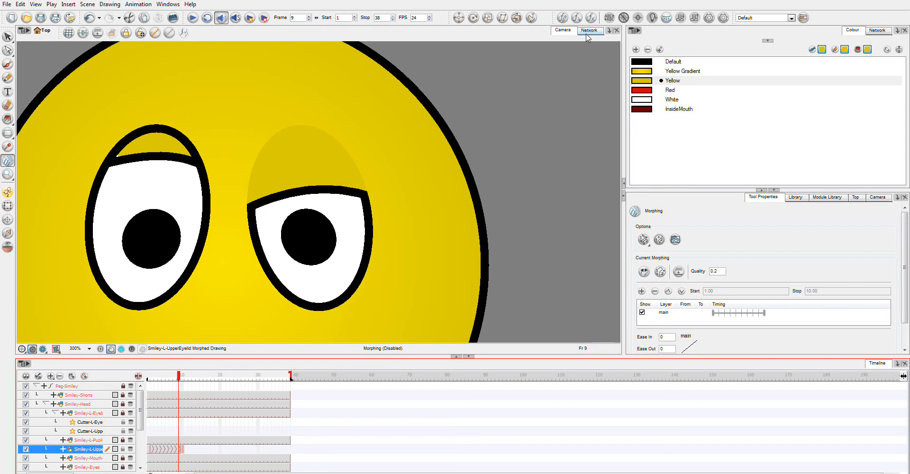
pyautogui.moveTo(99, 465)
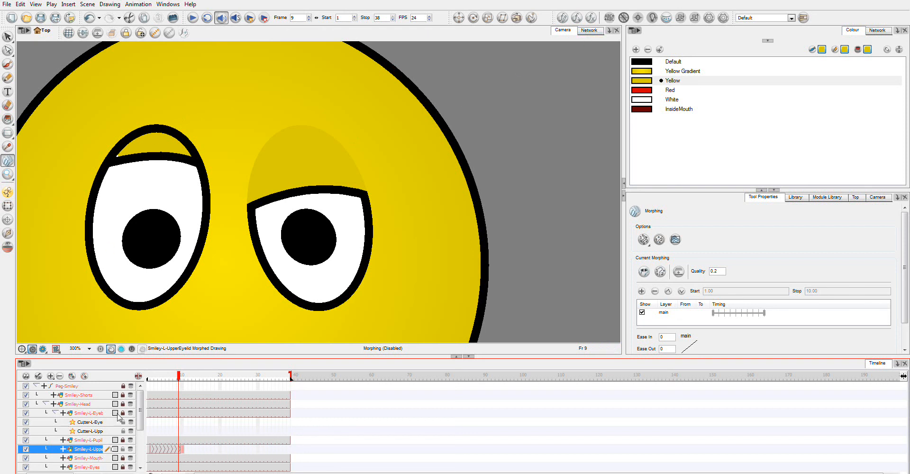
pyautogui.click(85, 413)
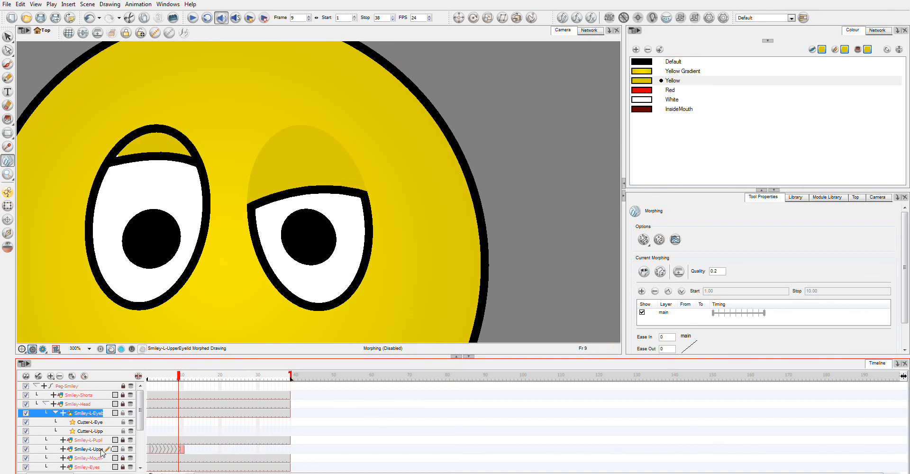
pyautogui.click(86, 413)
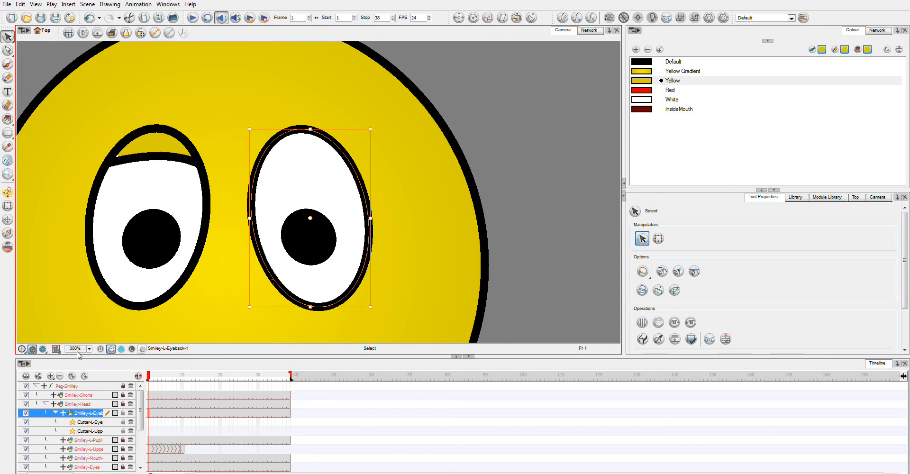
# Step: Add drawing layer Smiley-L-EyeOutline and paste the copied black eye outline into its first cell
pyautogui.click(52, 376)
pyautogui.write('-EyeOut')
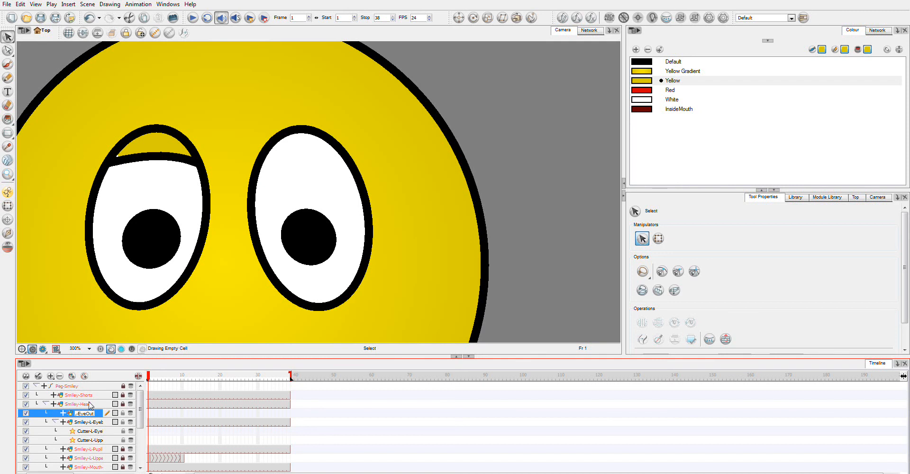
pyautogui.click(82, 414)
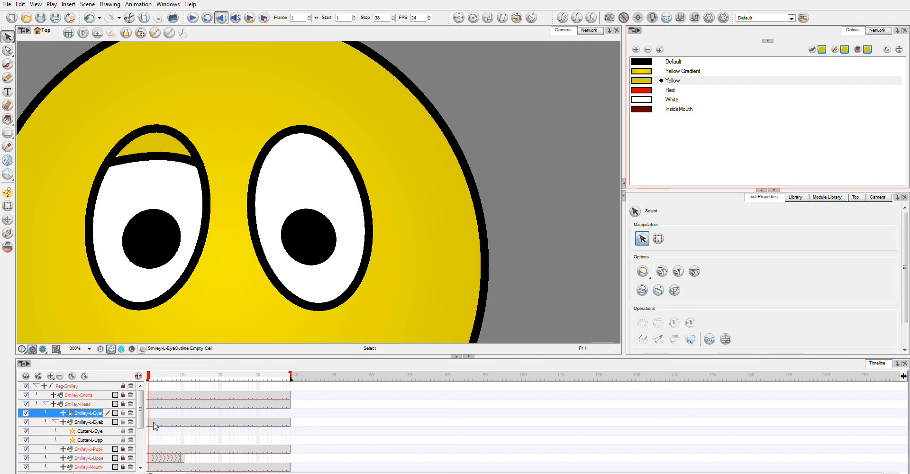
pyautogui.click(311, 215)
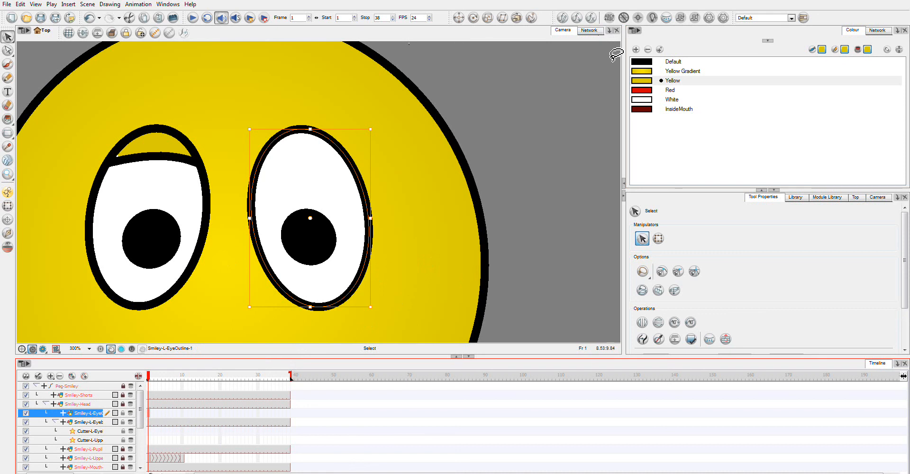
# Step: Extend the Smiley-L-EyeOutline cell's exposure to frame 38 and check the lid over it at frame 6
pyautogui.click(156, 385)
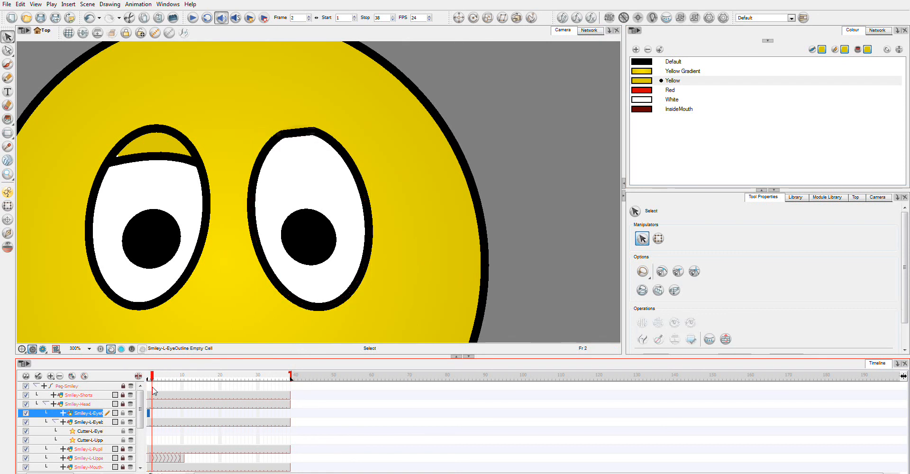
pyautogui.click(290, 377)
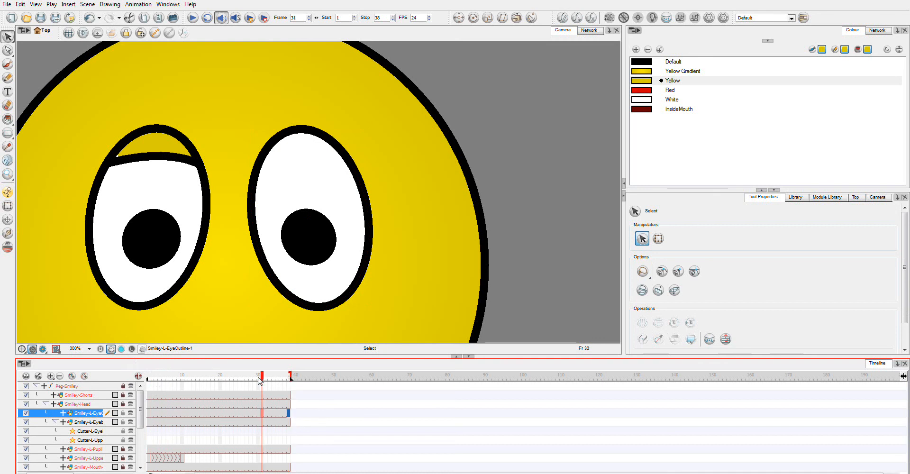
pyautogui.click(153, 376)
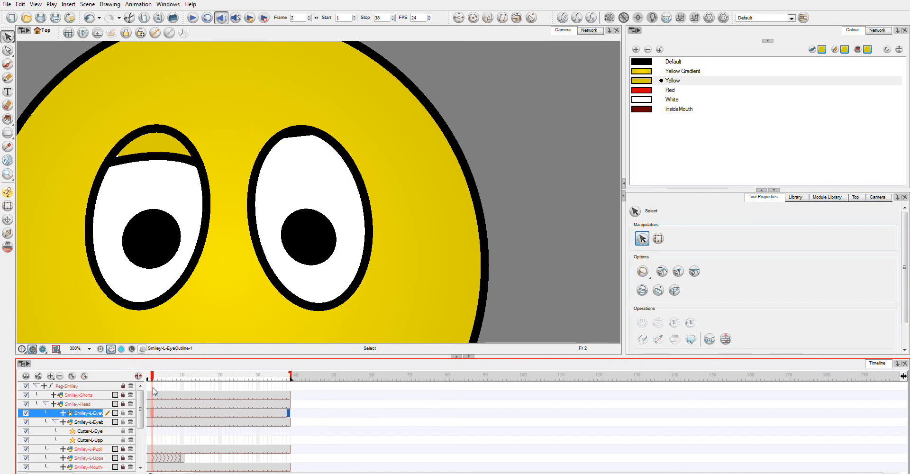
pyautogui.click(186, 374)
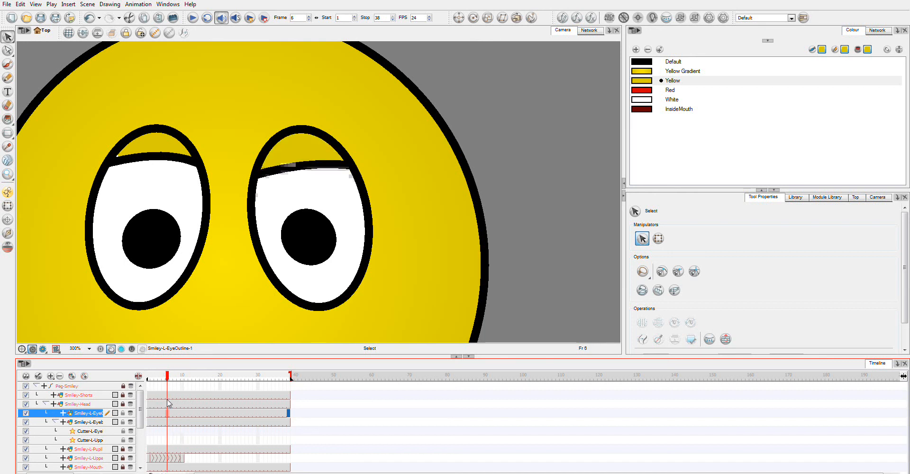
pyautogui.click(589, 30)
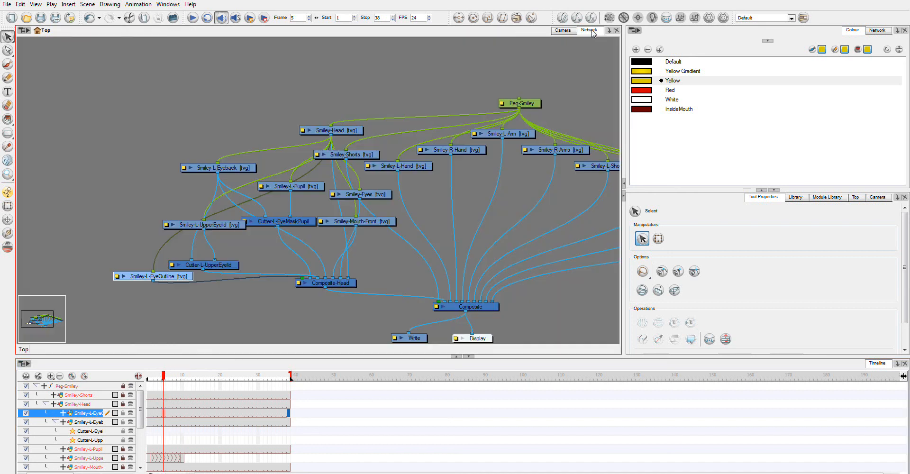
# Step: Wire the Smiley-L-EyeOutline node into Composite-Head beside the eye mask cutter and verify in Camera view
pyautogui.moveTo(153, 276); pyautogui.dragTo(145, 307)
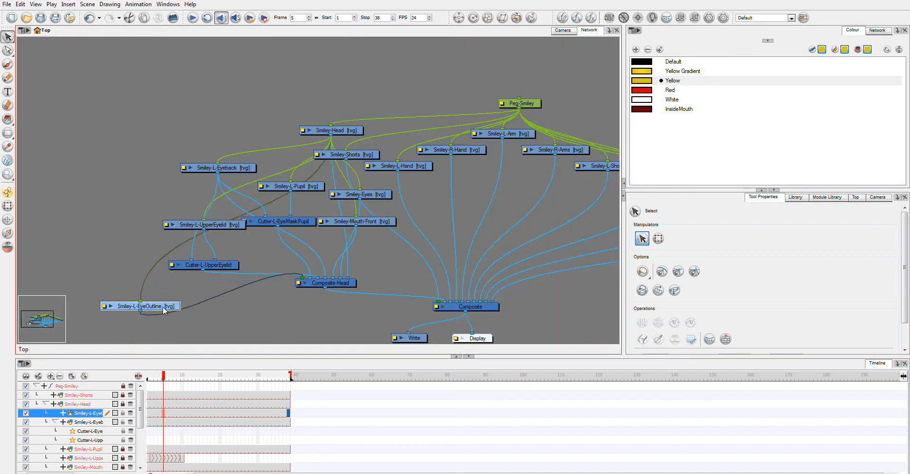
pyautogui.moveTo(148, 306); pyautogui.dragTo(257, 247)
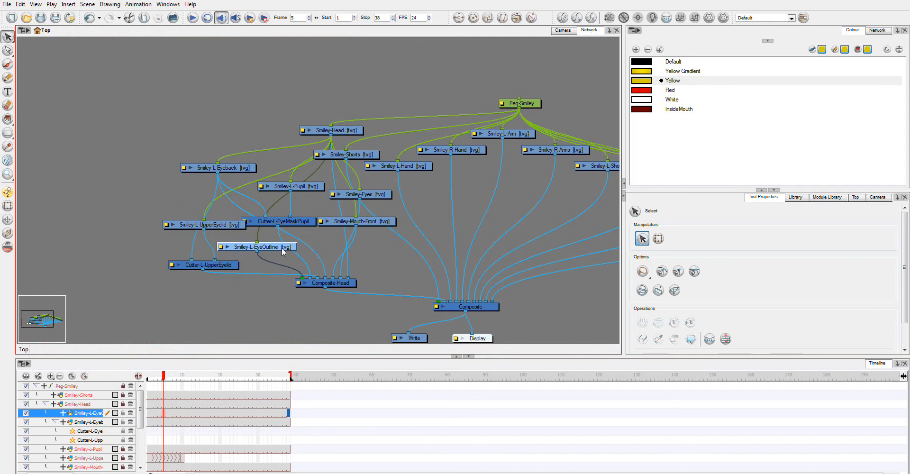
pyautogui.moveTo(287, 208)
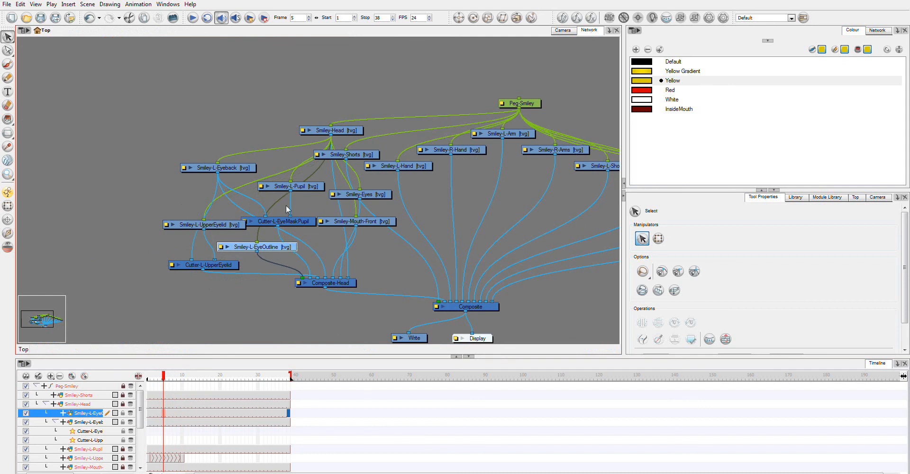
pyautogui.moveTo(280, 132)
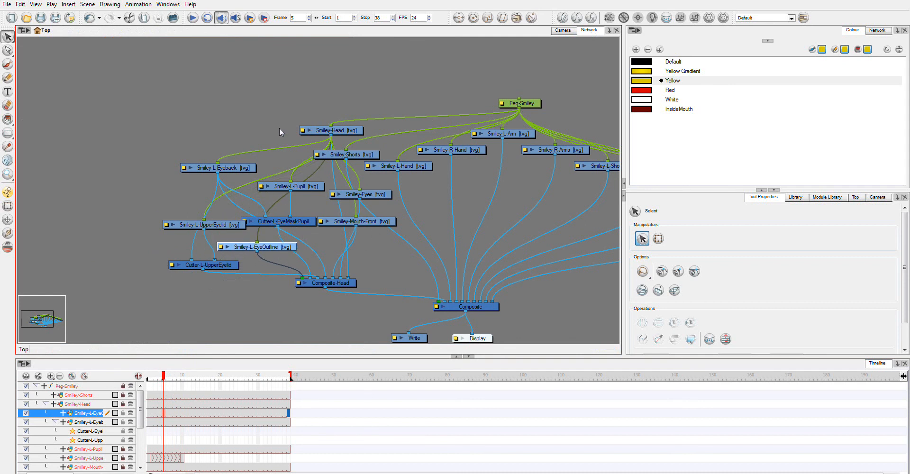
pyautogui.moveTo(228, 171)
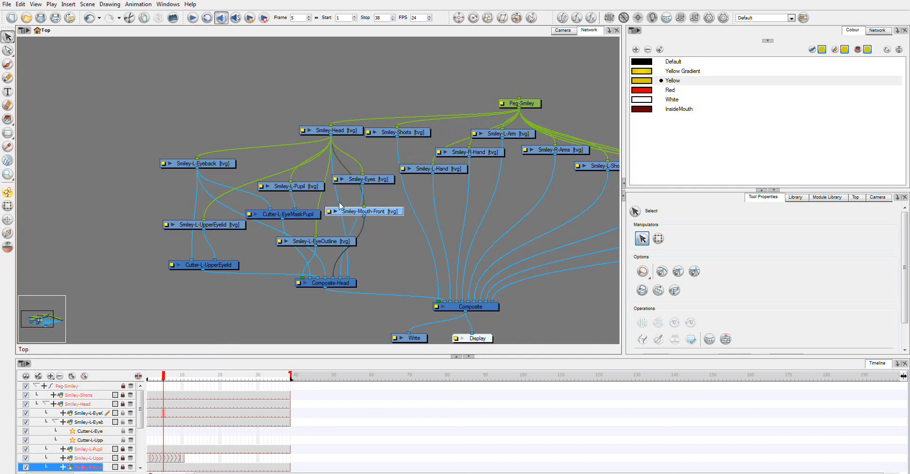
pyautogui.moveTo(309, 175)
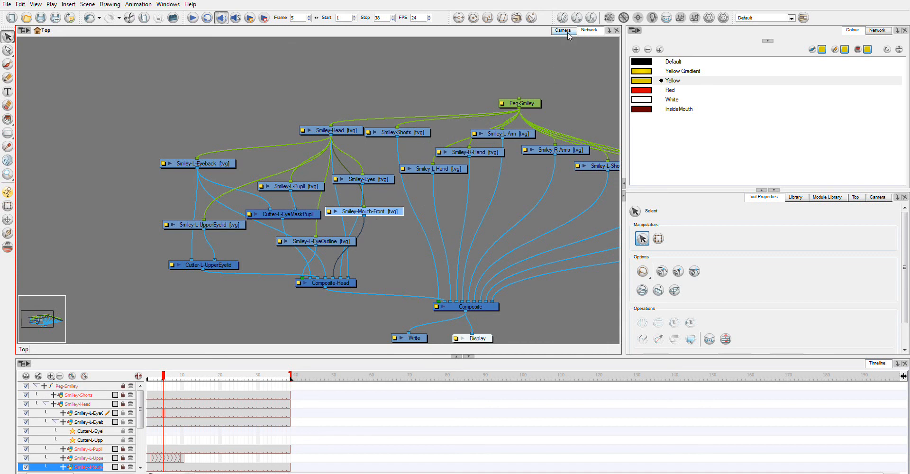
pyautogui.click(561, 30)
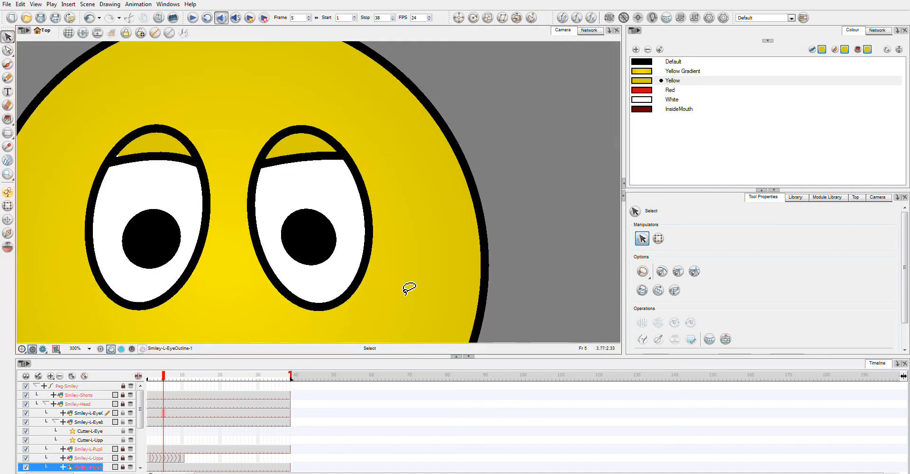
pyautogui.moveTo(410, 276)
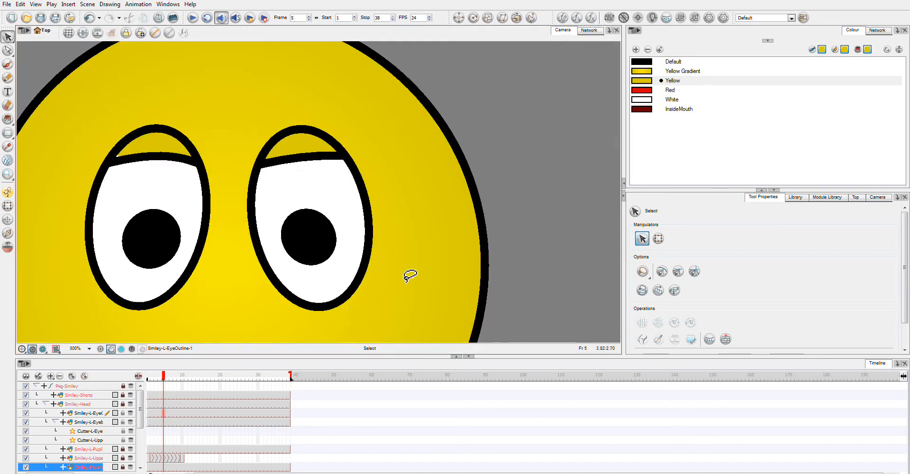